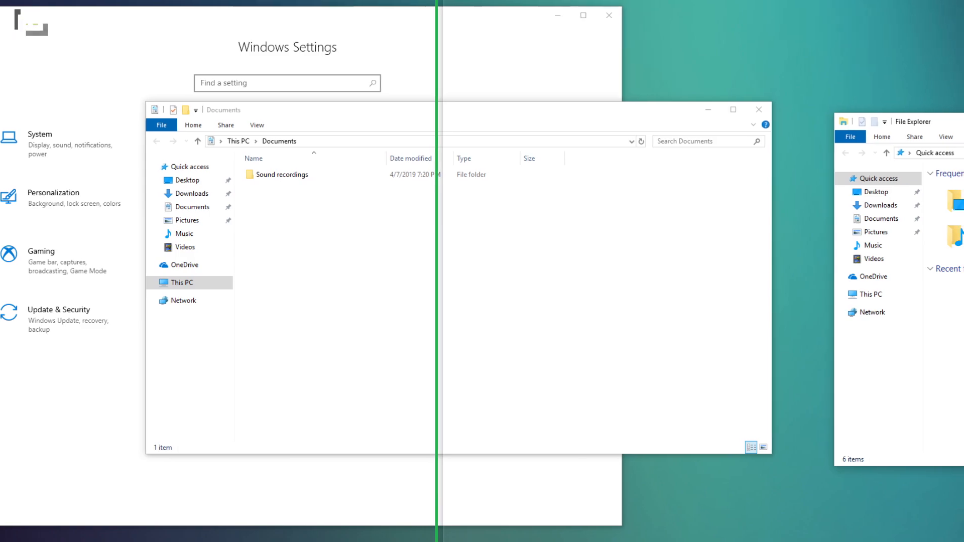
# Snap the Chrome article window to the right half so Snap Assist offers the other apps on the left
pyautogui.click(363, 529)
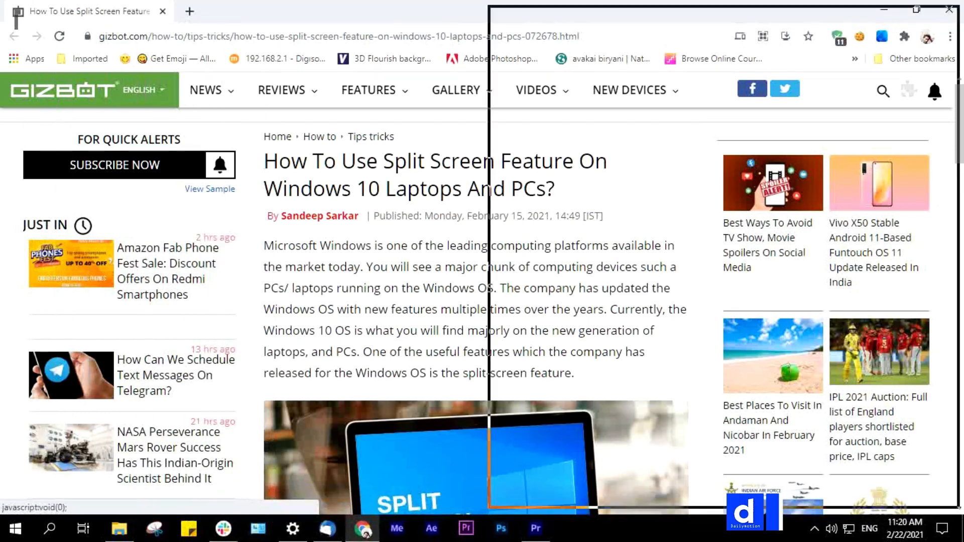
pyautogui.click(84, 528)
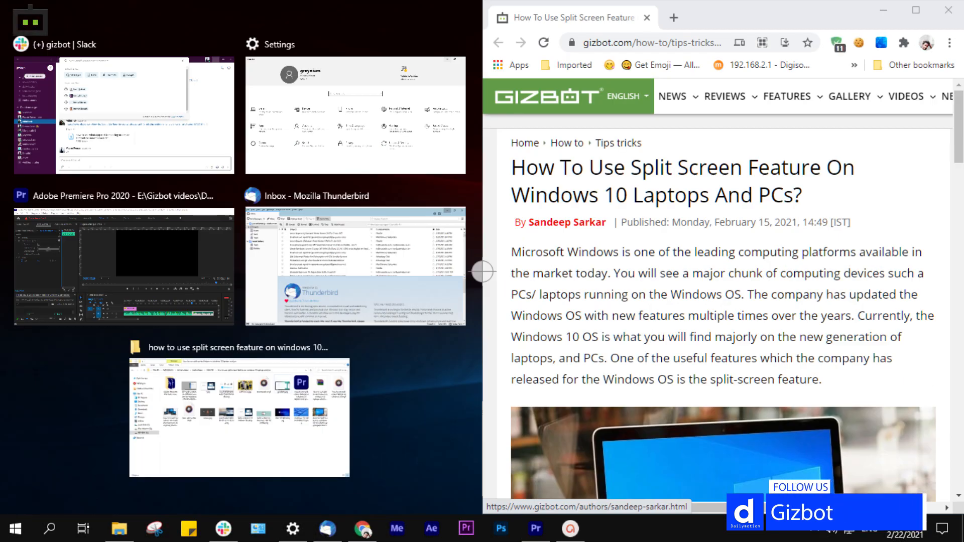